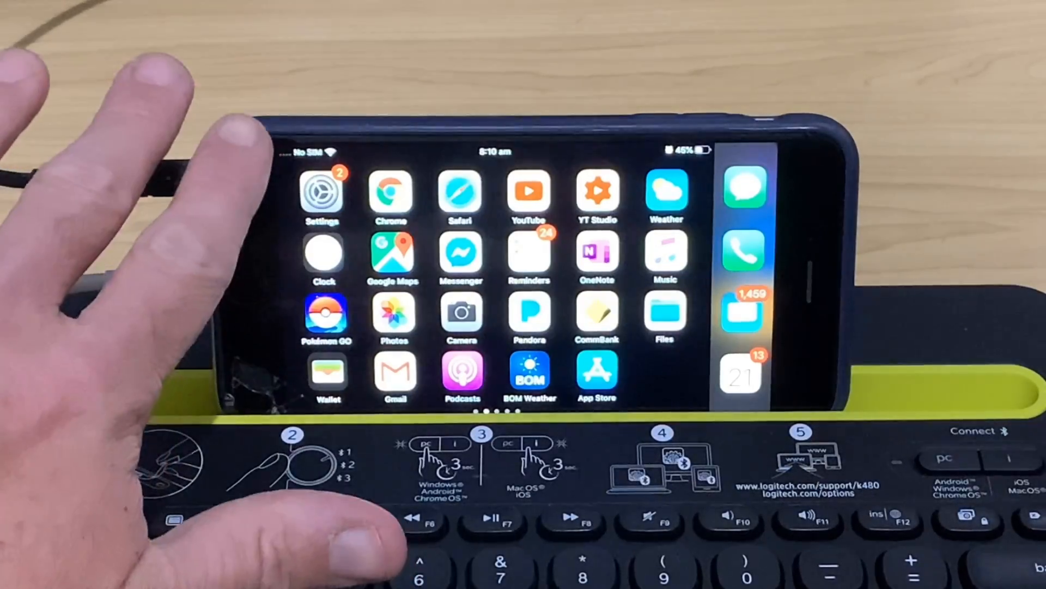
Launch the Settings app to reach Accessibility > Touch > AssistiveTouch
click(323, 194)
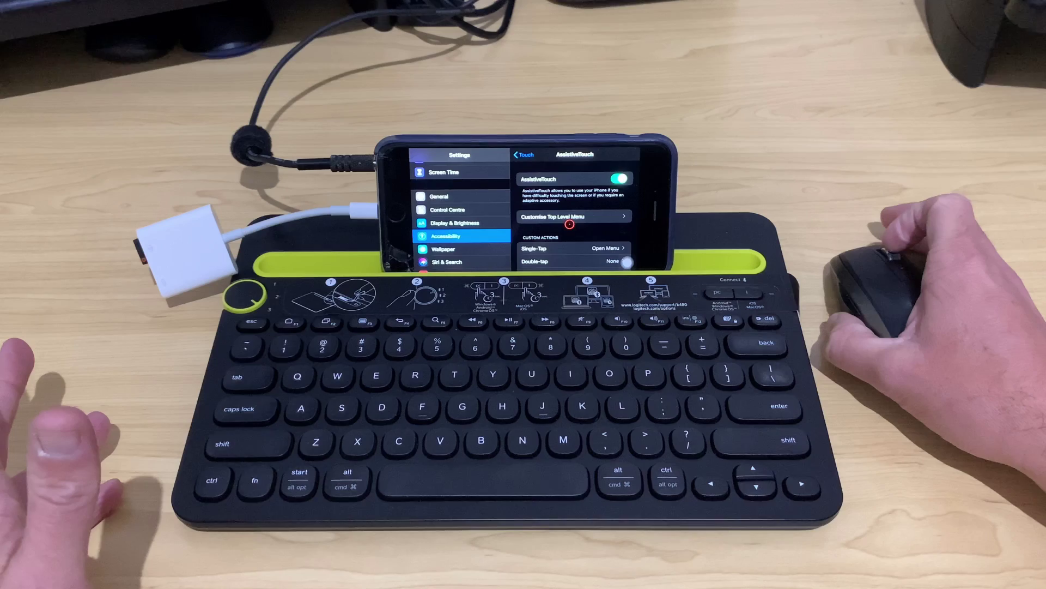
scroll(down, 3)
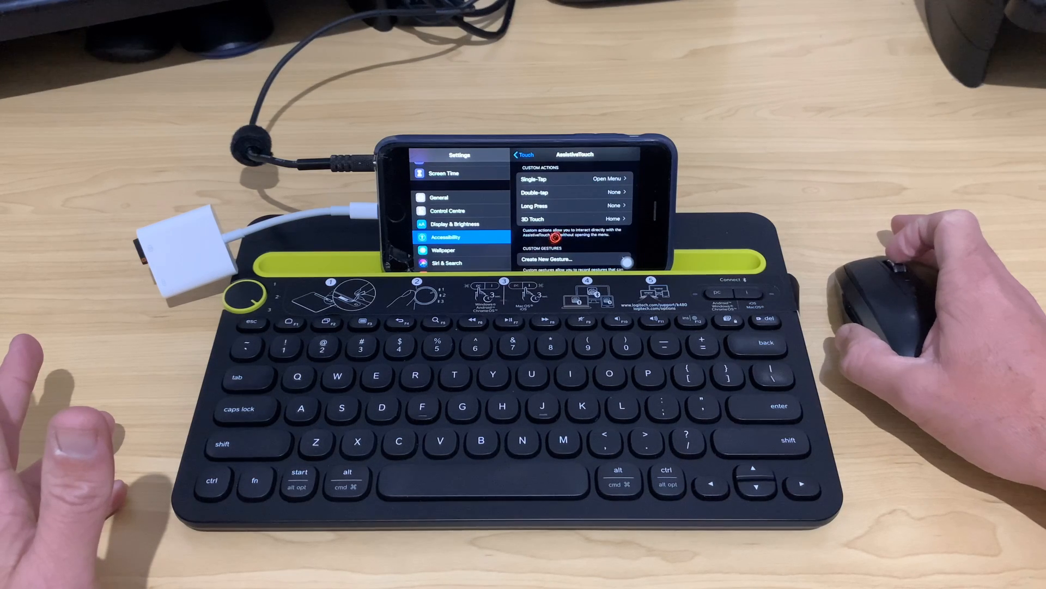
scroll(down, 3)
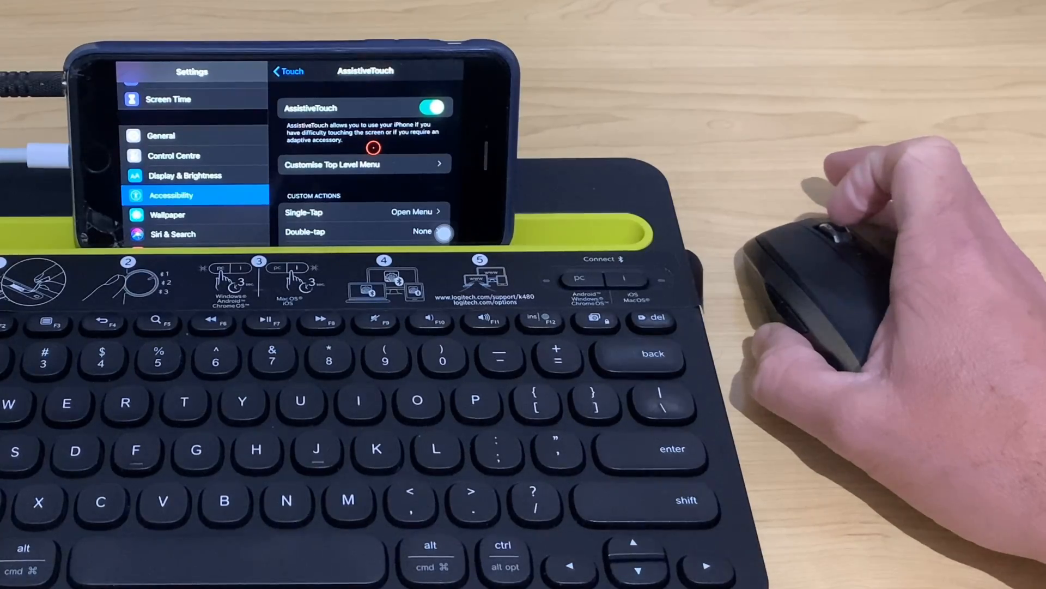
scroll(down, 3)
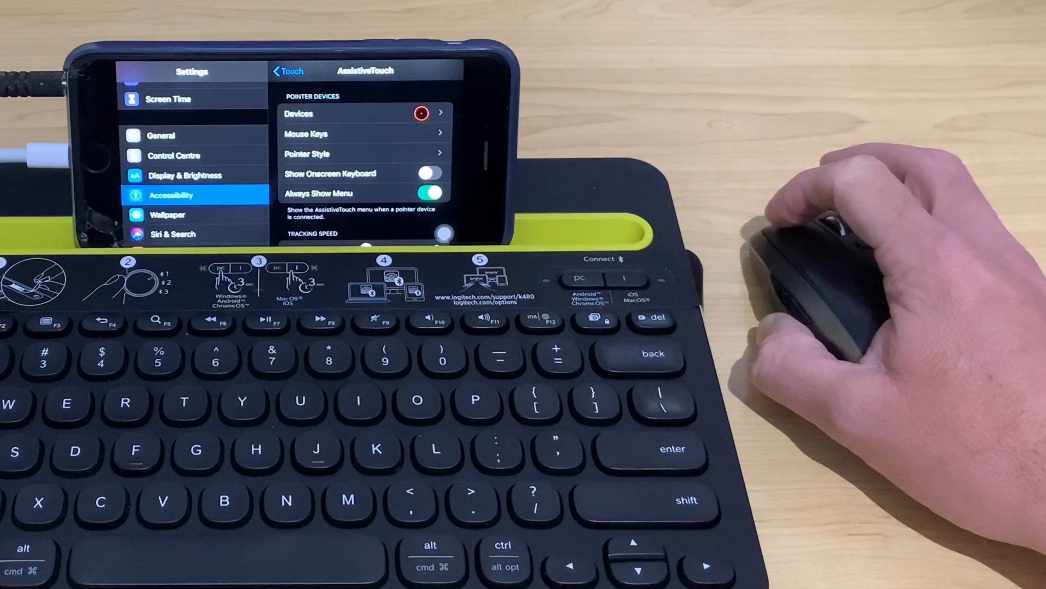
Go into Devices and select the USB Receiver mouse to reach its button settings
click(364, 114)
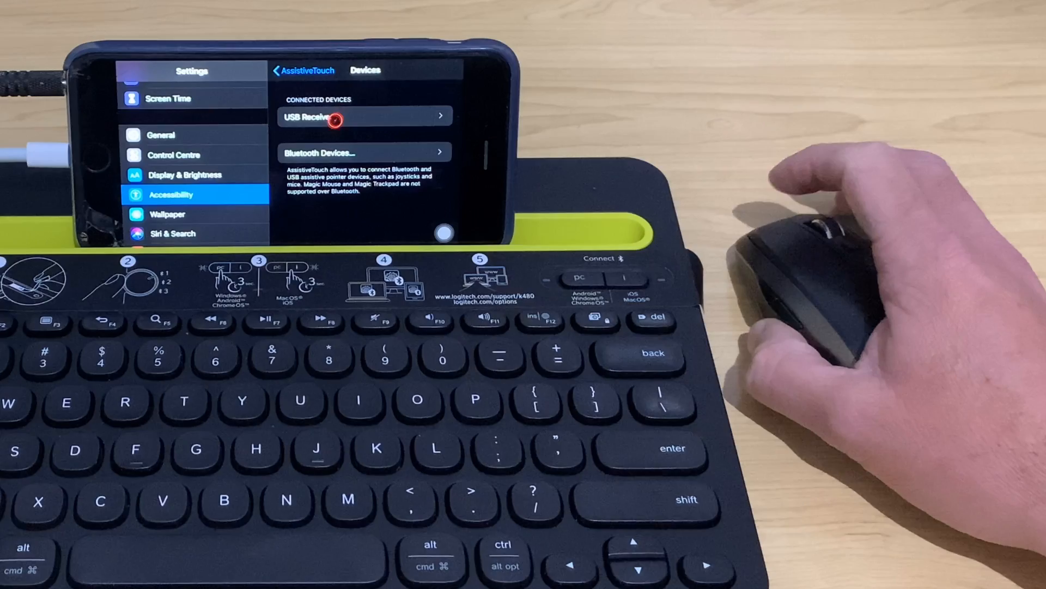
click(365, 116)
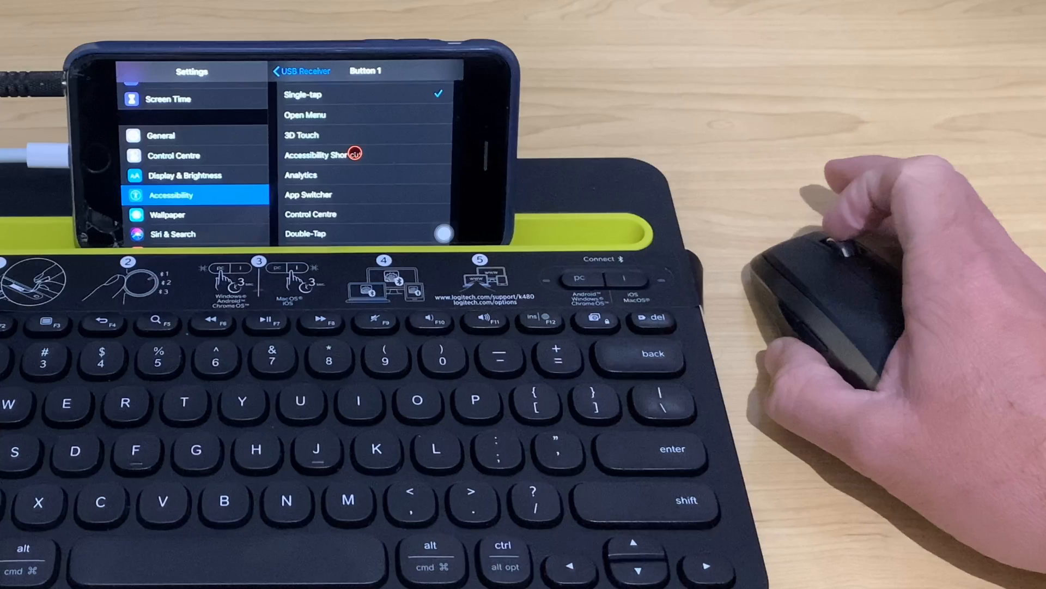
Scroll down through the Button 1 action list to review the available actions
scroll(down, 3)
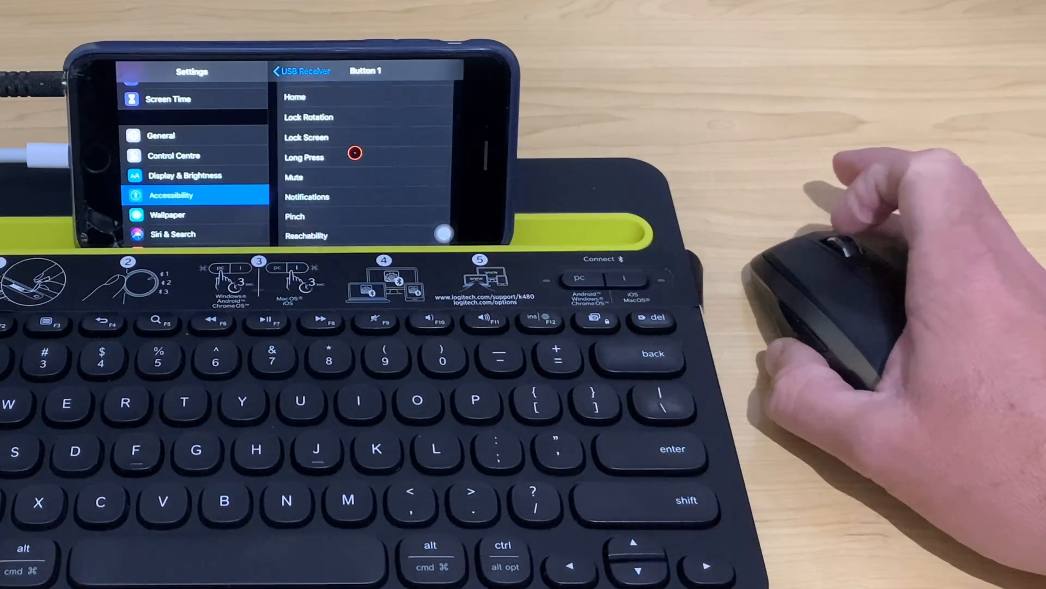
scroll(down, 3)
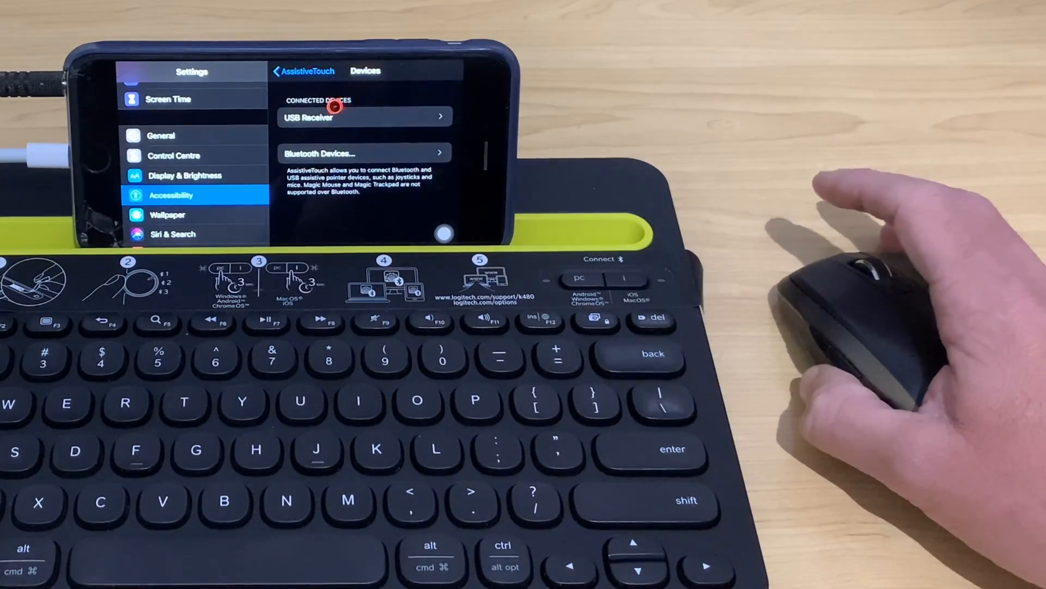
Go back from Devices to the main AssistiveTouch page
click(304, 71)
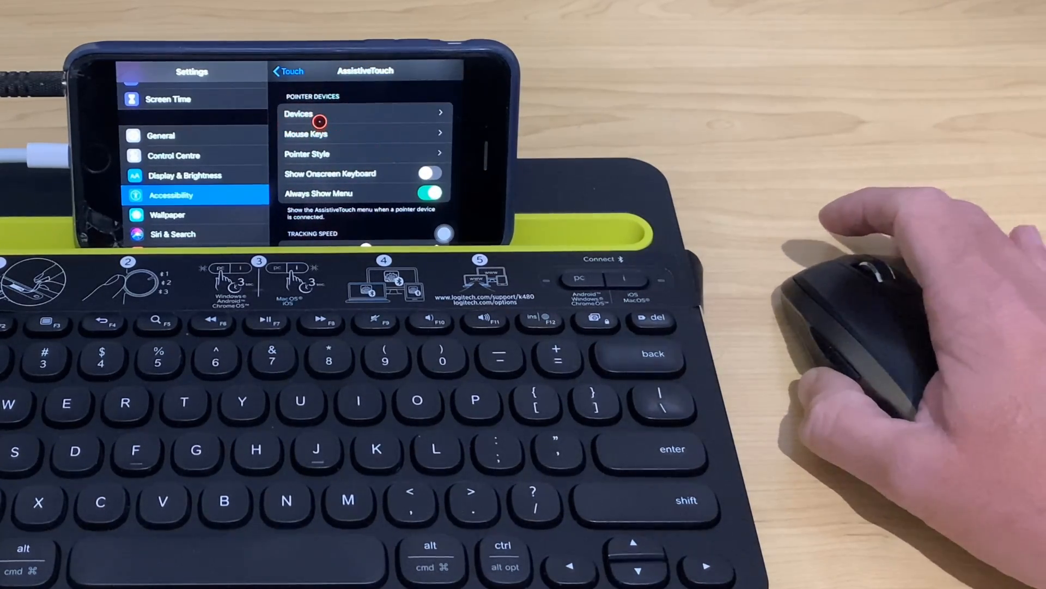
mouse_move(402, 156)
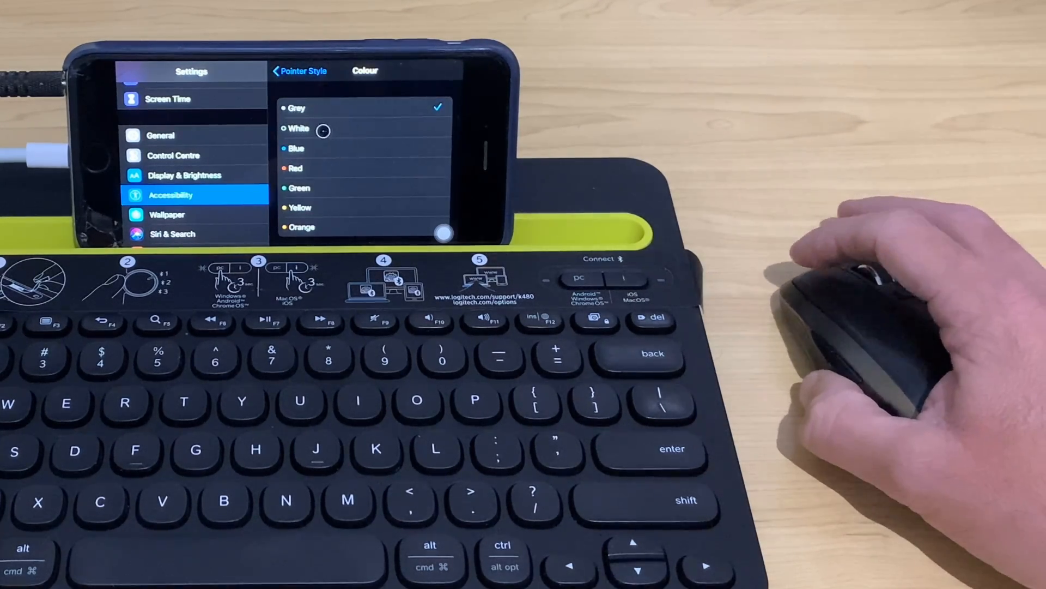
Choose a pointer colour and back out of the Color list
click(293, 149)
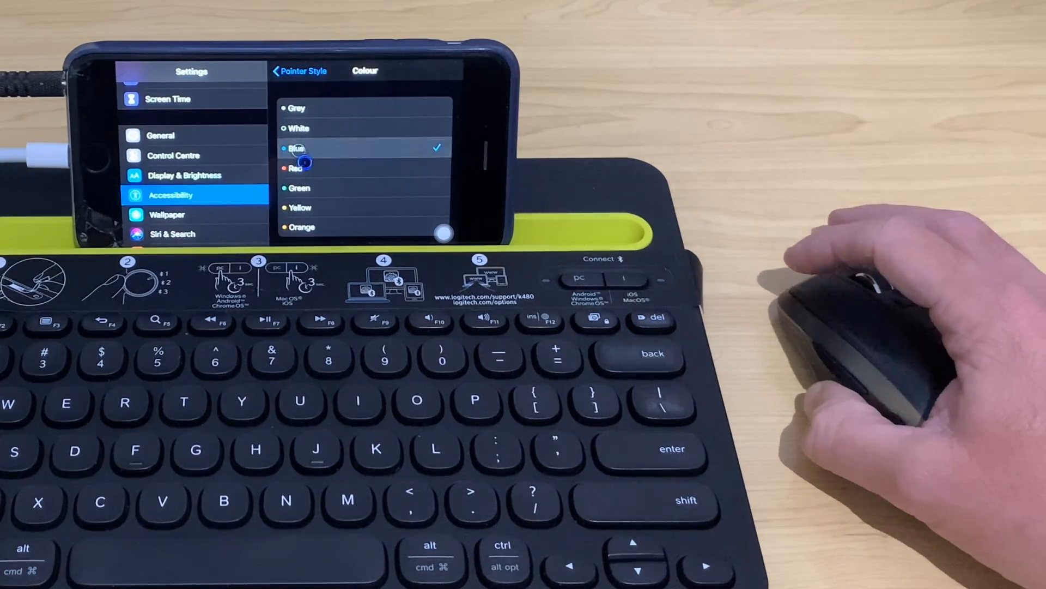
click(301, 72)
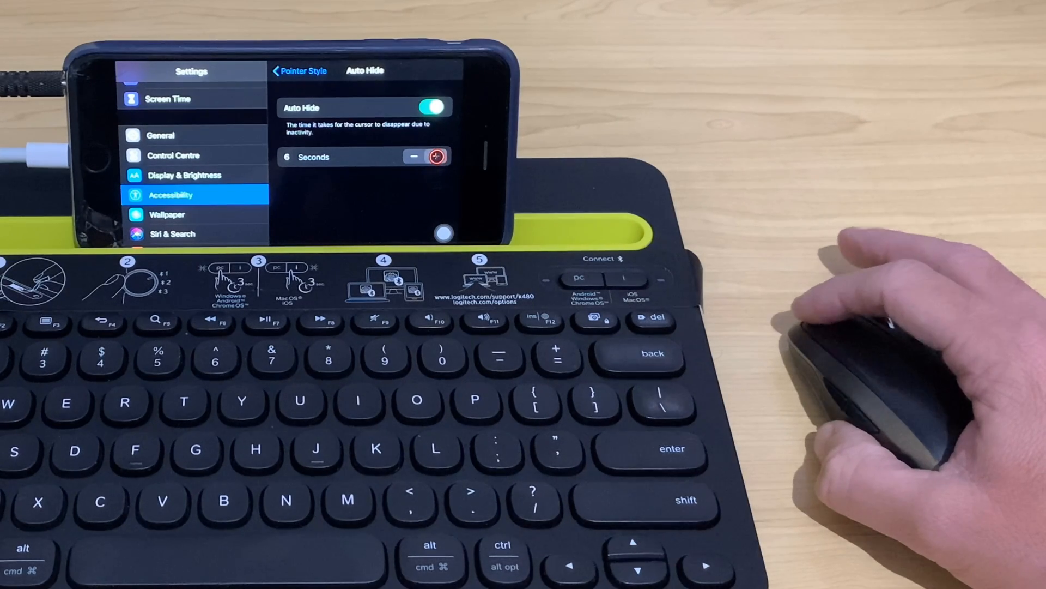
Nudge the auto-hide delay, toggle Auto Hide off and on at 15 seconds, and return to Pointer Style
click(439, 156)
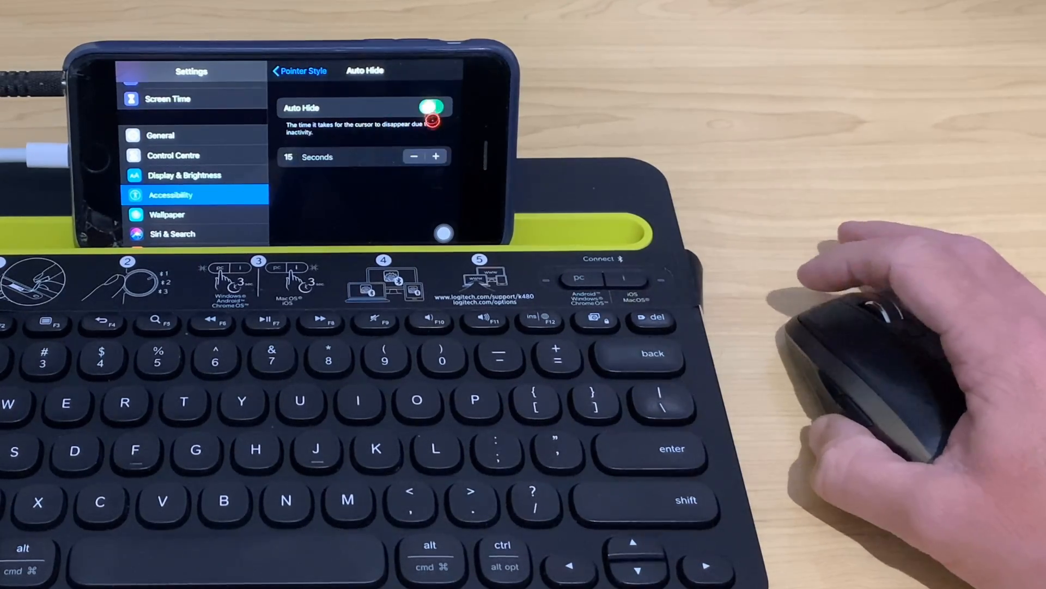
click(432, 108)
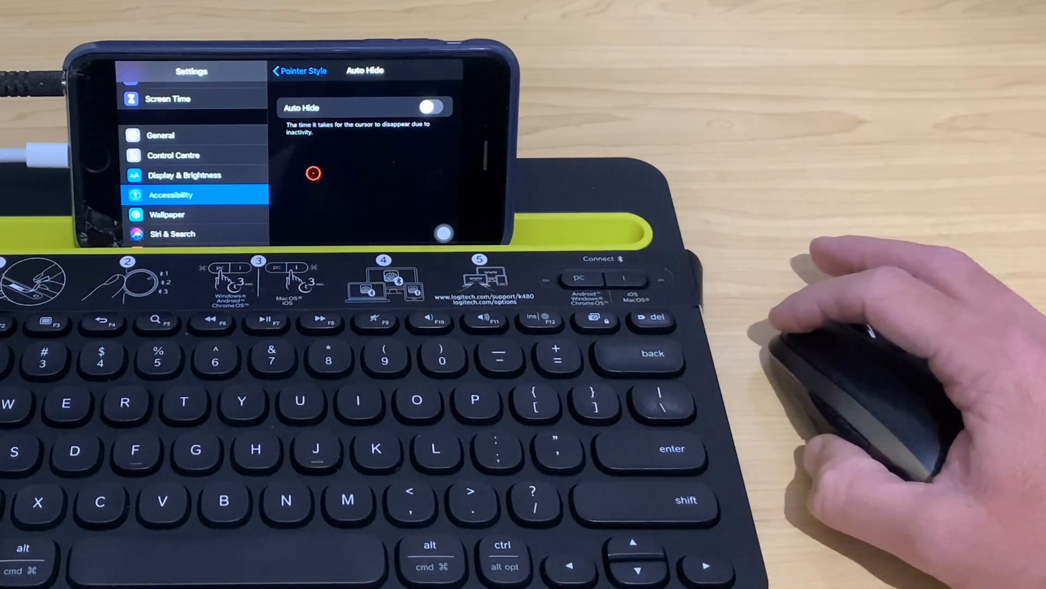
click(432, 107)
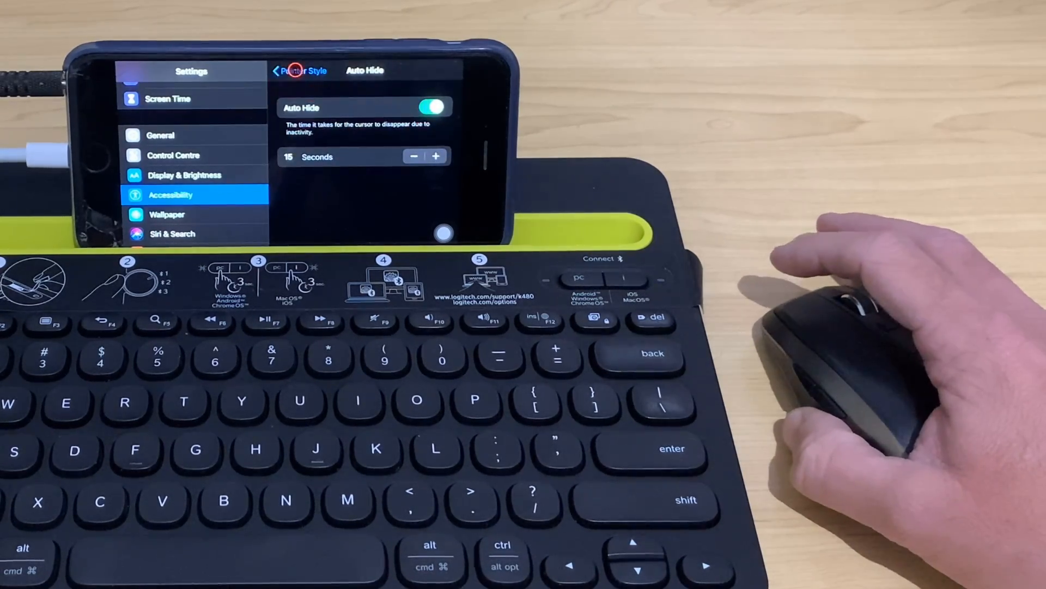
click(276, 71)
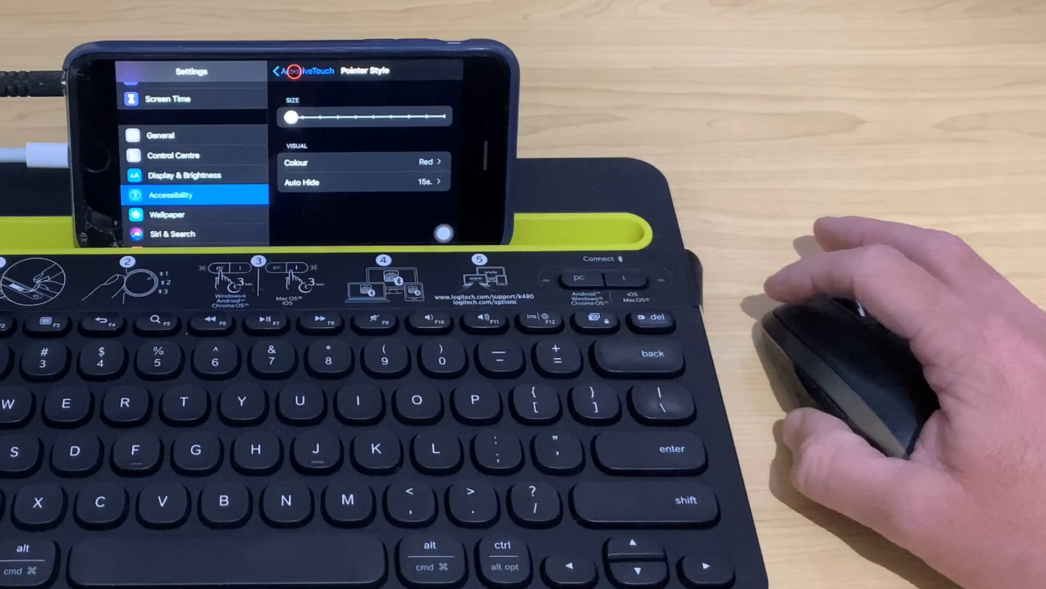
Back on the AssistiveTouch page, drag Tracking Speed to about half and review Pointer Devices
click(278, 71)
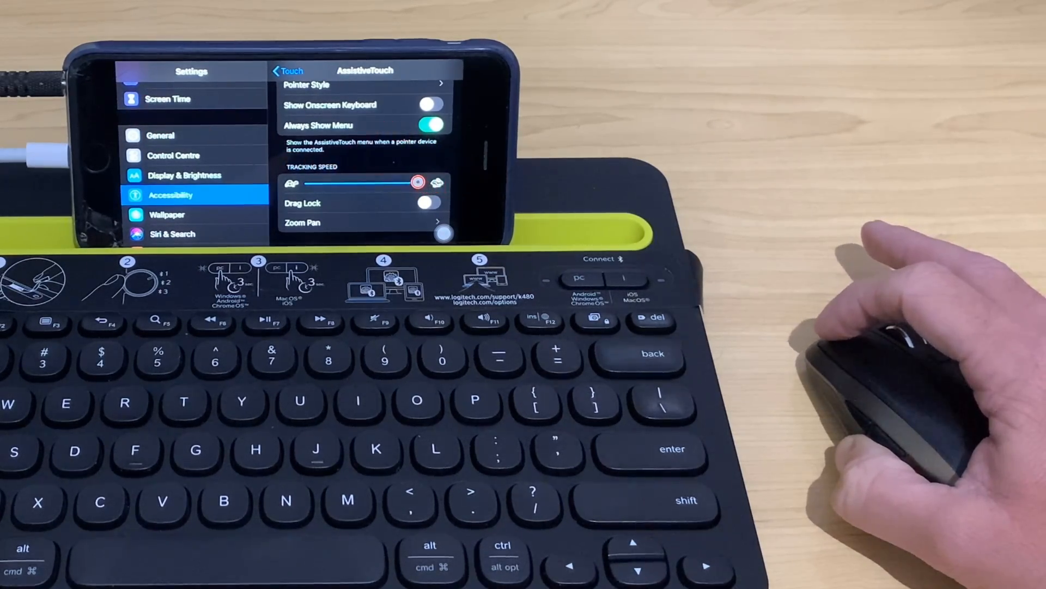
drag(418, 183, 364, 189)
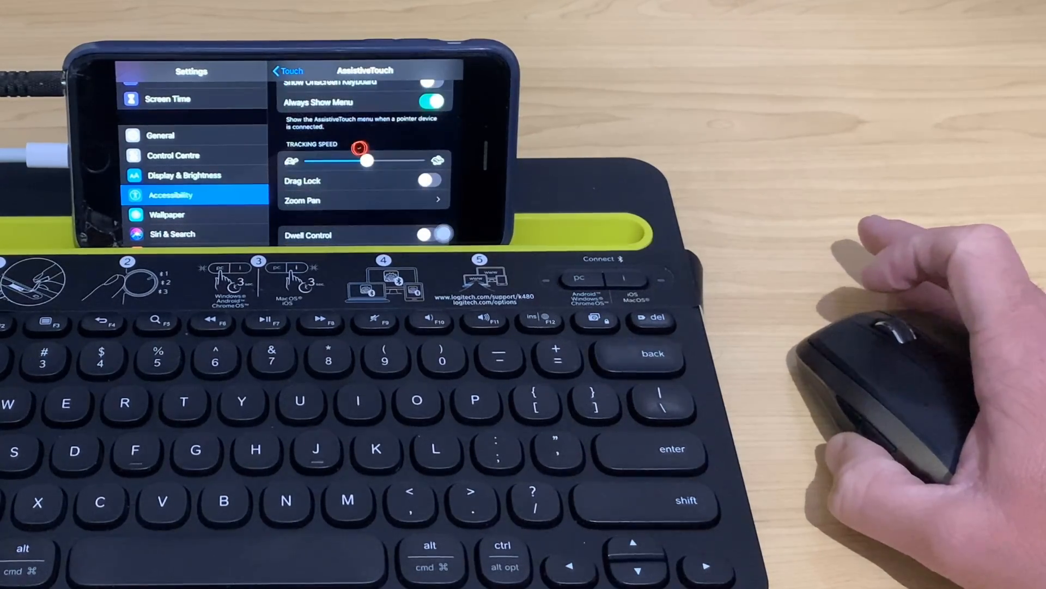
scroll(down, 3)
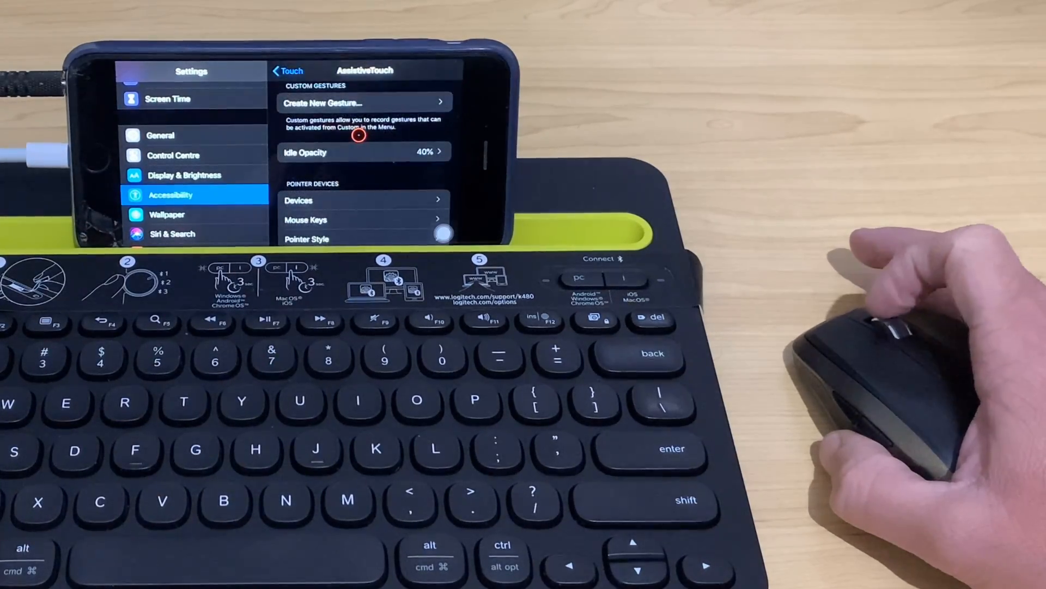
scroll(up, 3)
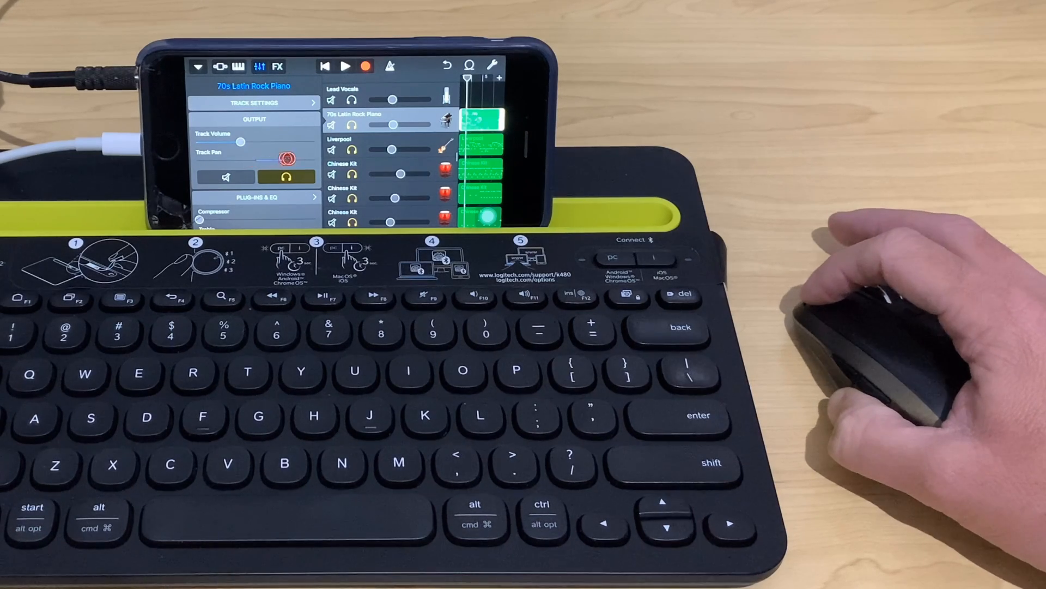
Drag the Track Pan slider for the 70s Latin Rock Piano track toward the left
drag(280, 156, 240, 161)
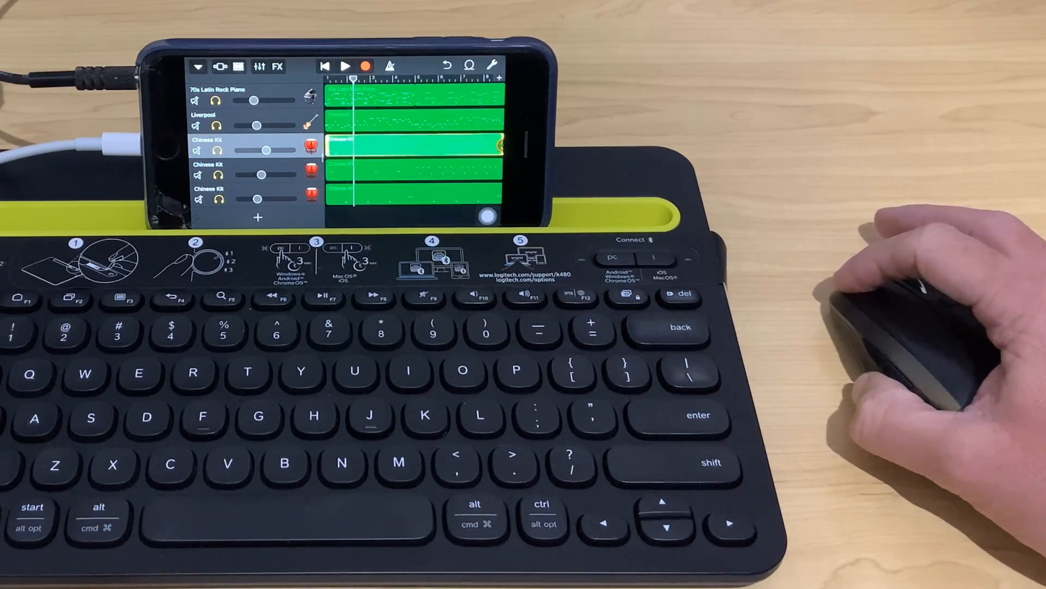
Select the Chinese Kit drum region and choose Edit to show its notes in the piano roll
click(412, 145)
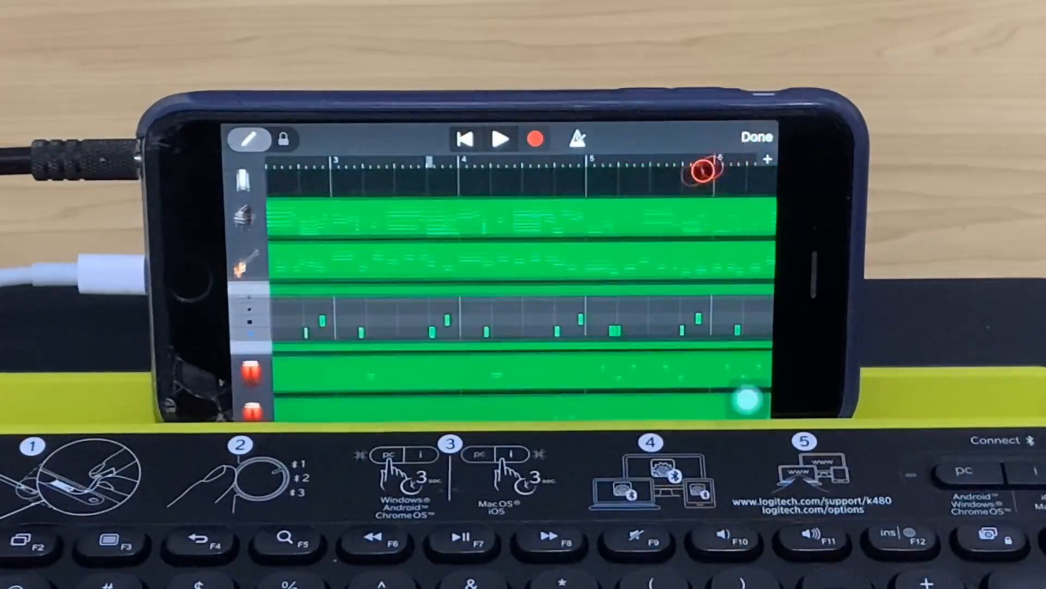
click(756, 137)
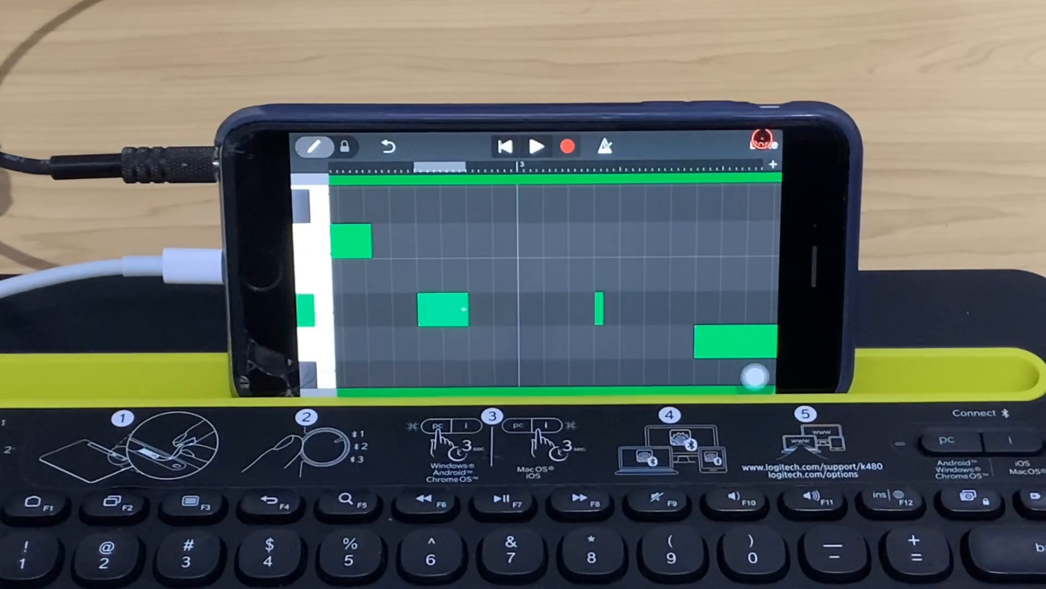
Leave the drum note editor, switch to LumaFusion and dismiss the timeline clip's Copy/Paste menu
click(314, 147)
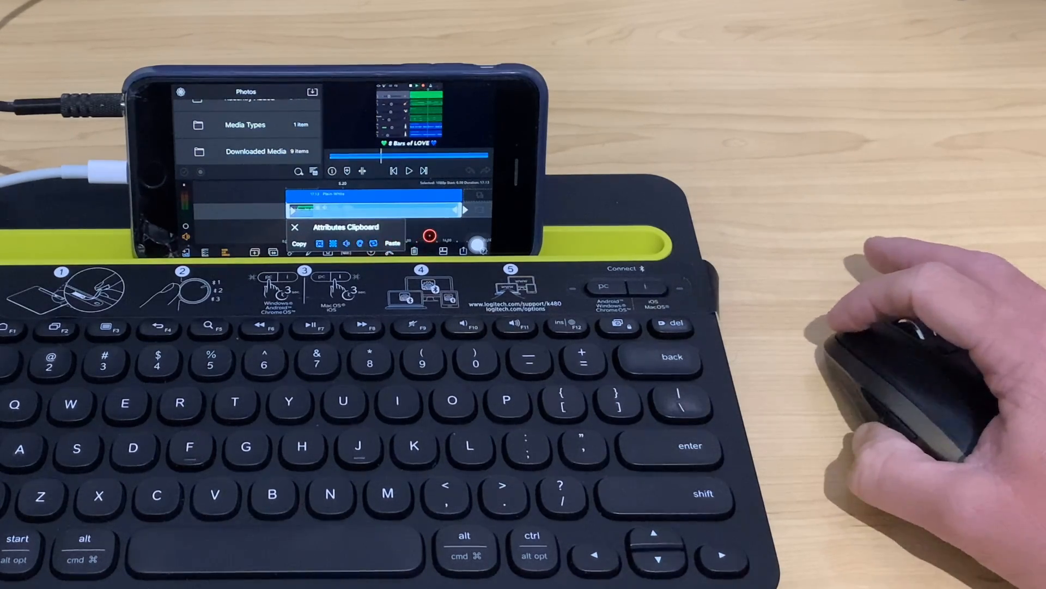
click(294, 227)
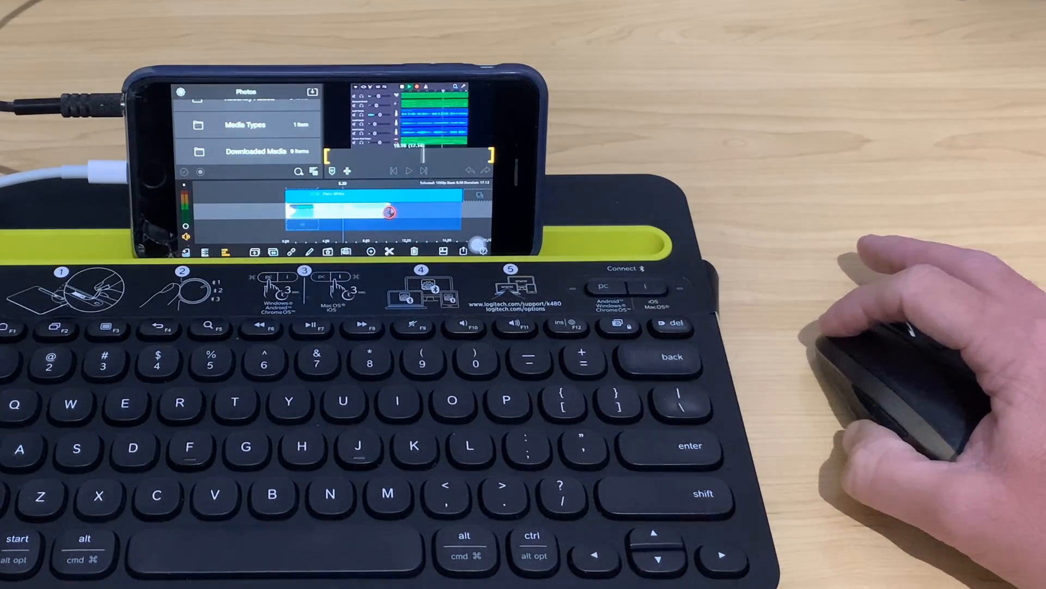